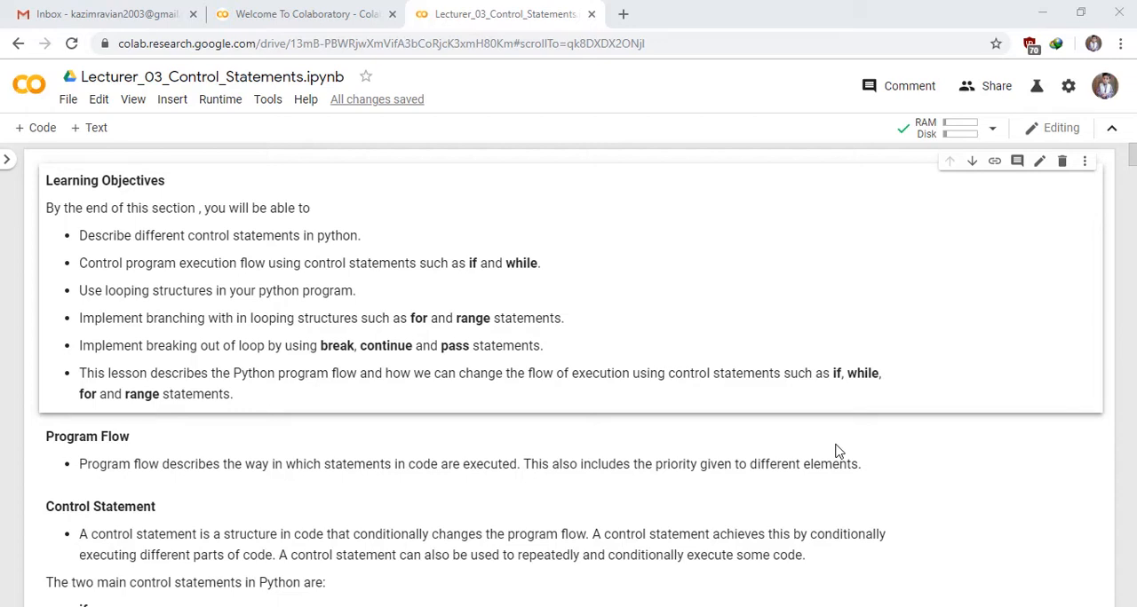
scroll("down", 3)
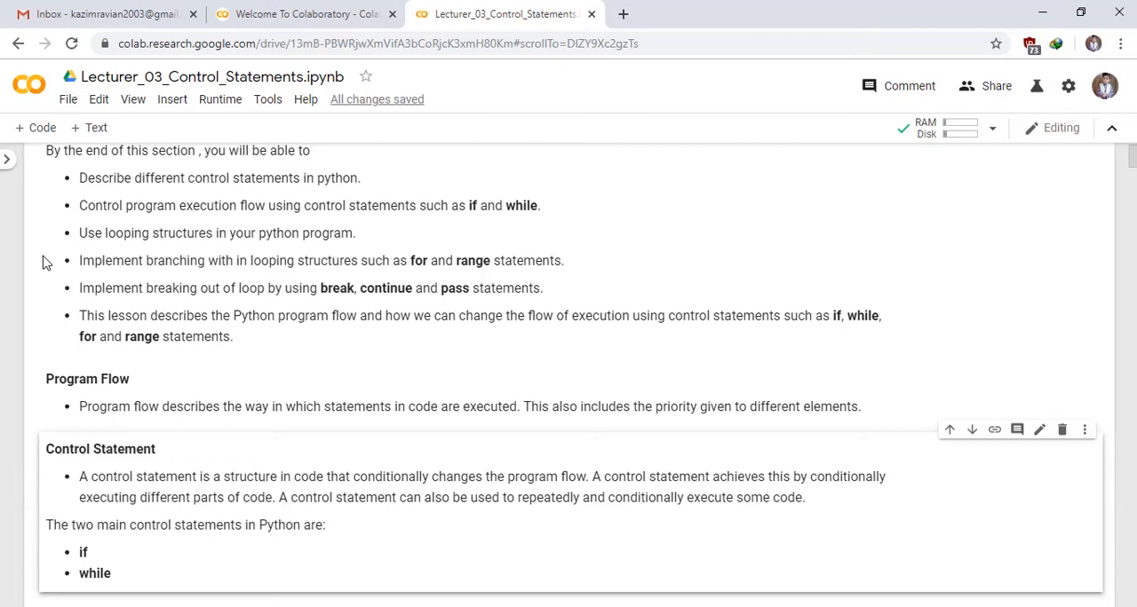
scroll("down", 3)
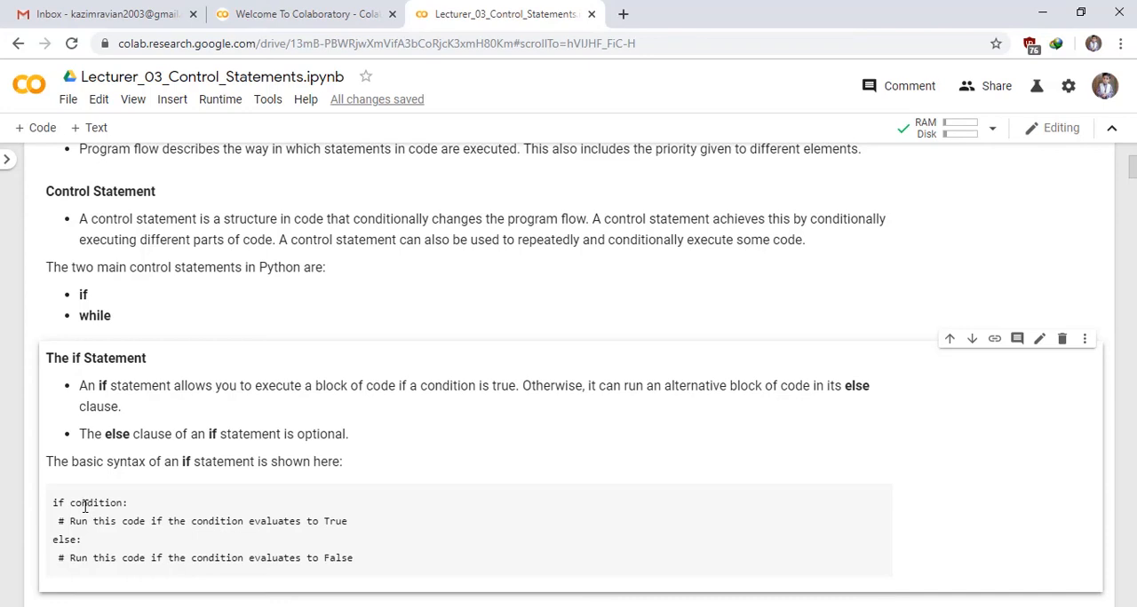
mouse_move(75, 522)
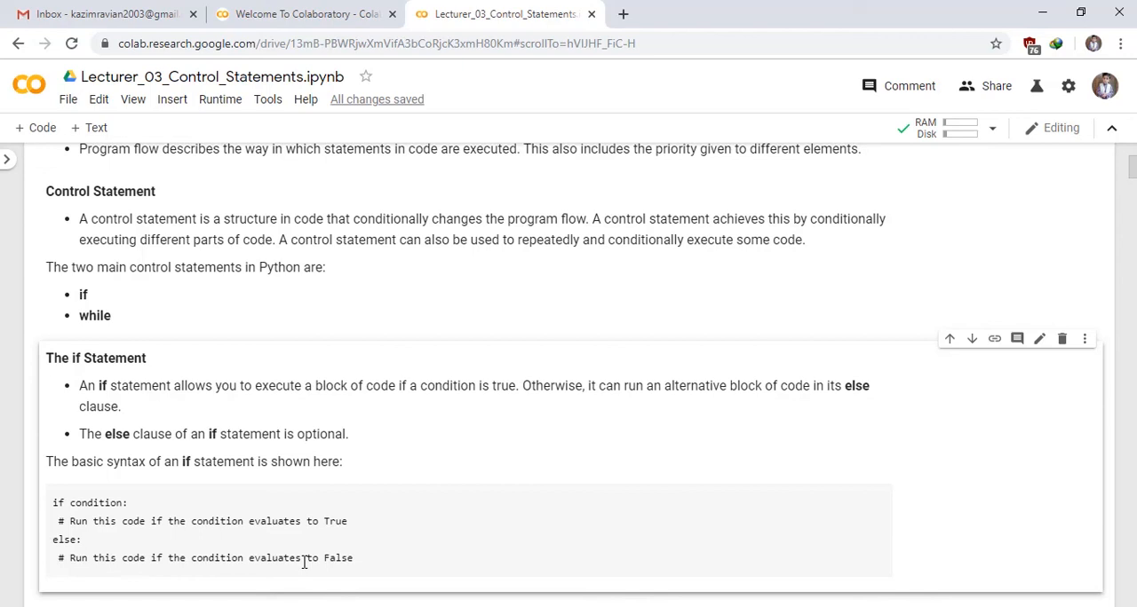
mouse_move(497, 526)
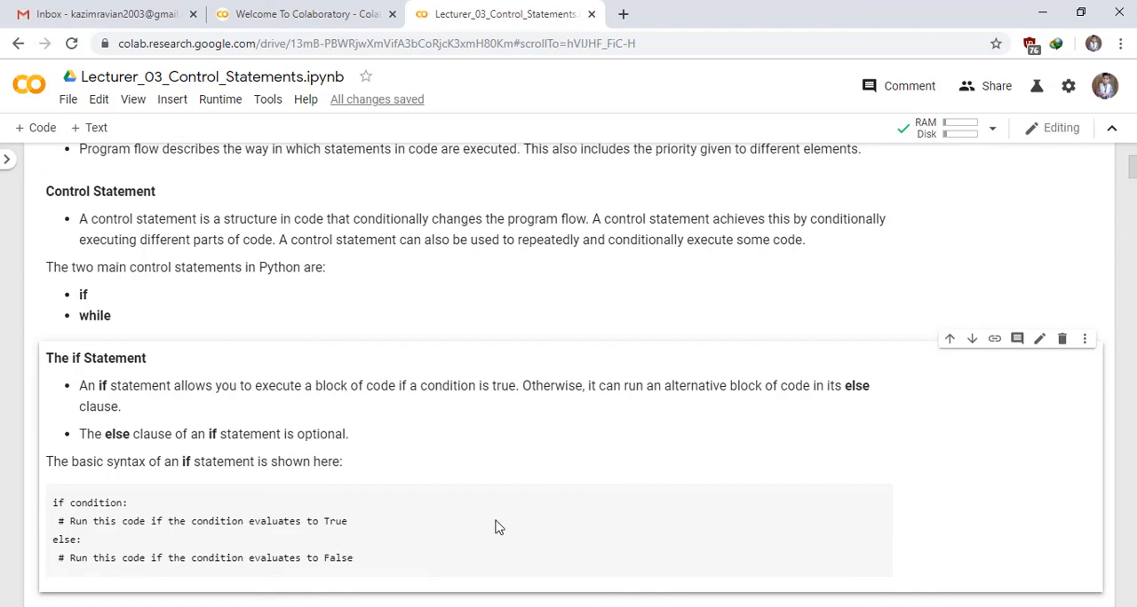
mouse_move(529, 511)
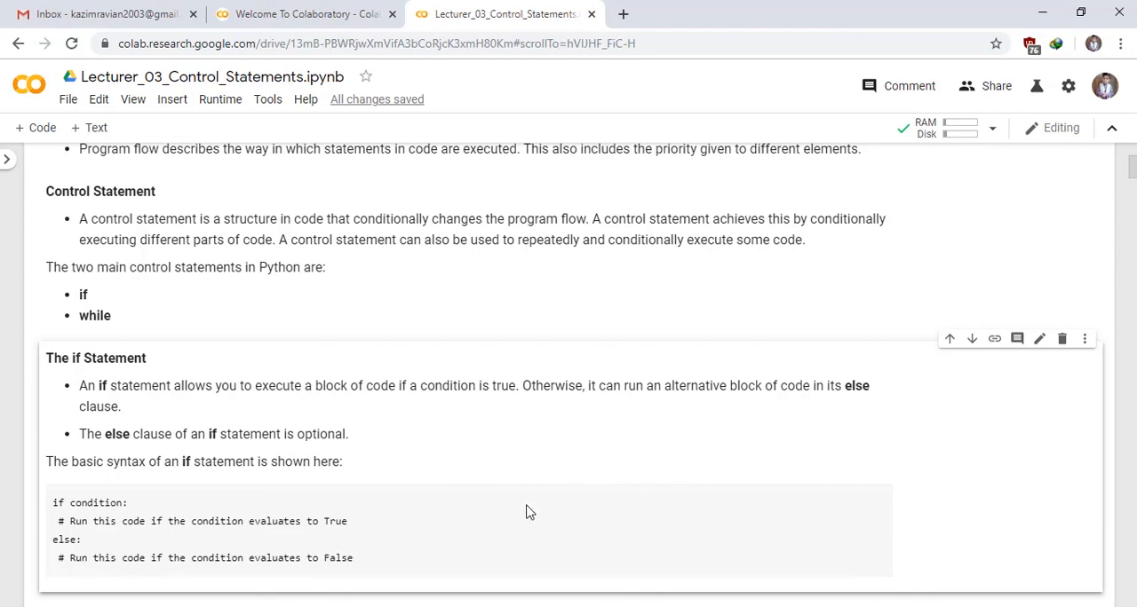